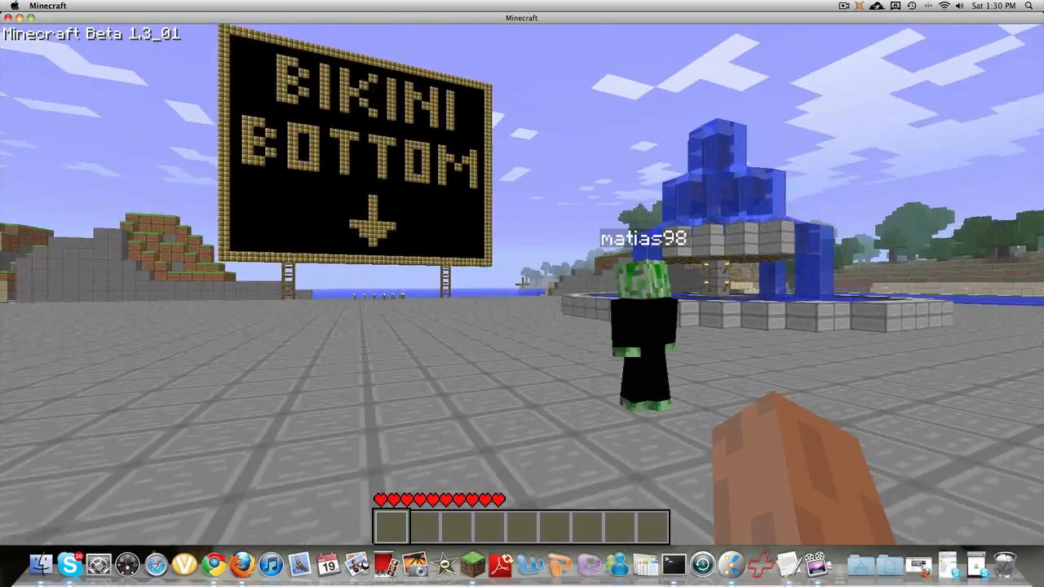
pyautogui.moveTo(522, 294)
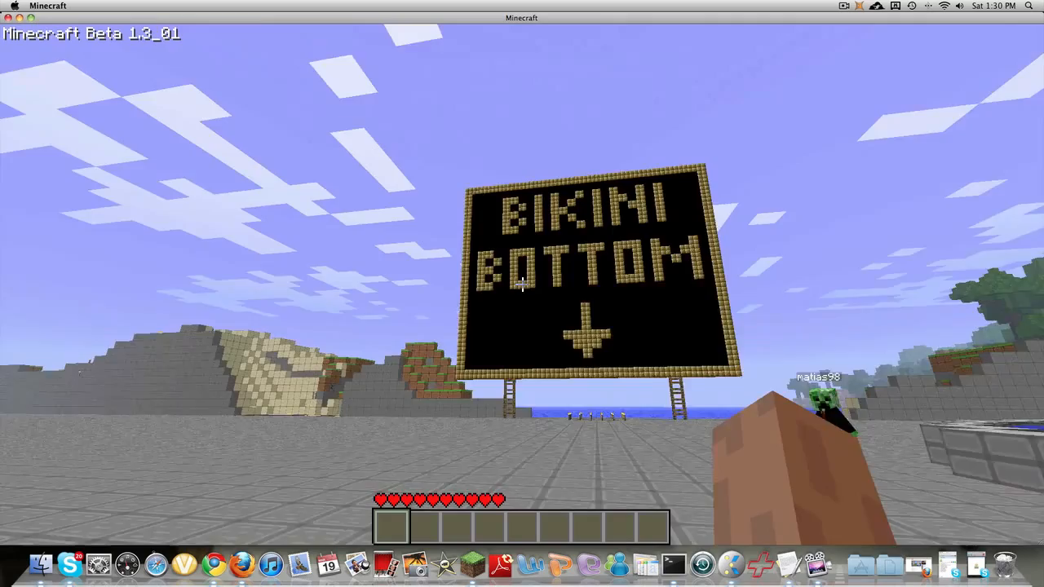
pyautogui.moveTo(522, 285)
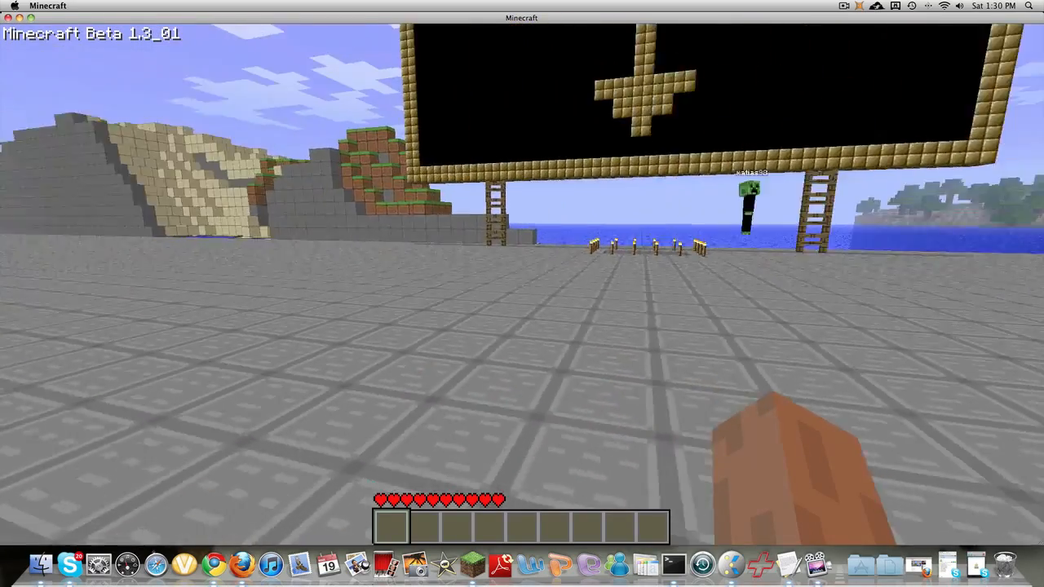
pyautogui.moveTo(522, 294)
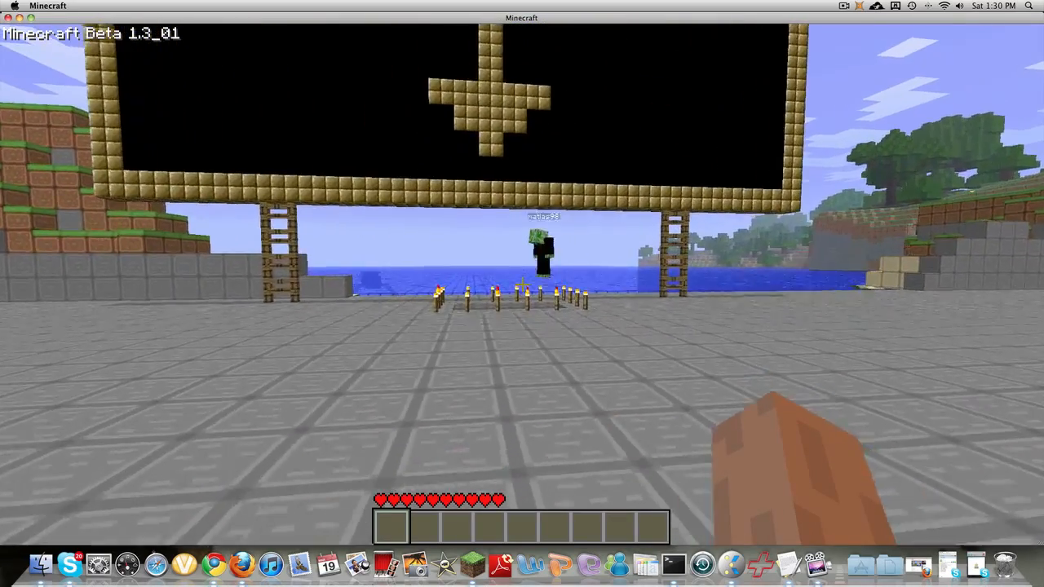
pyautogui.moveTo(522, 293)
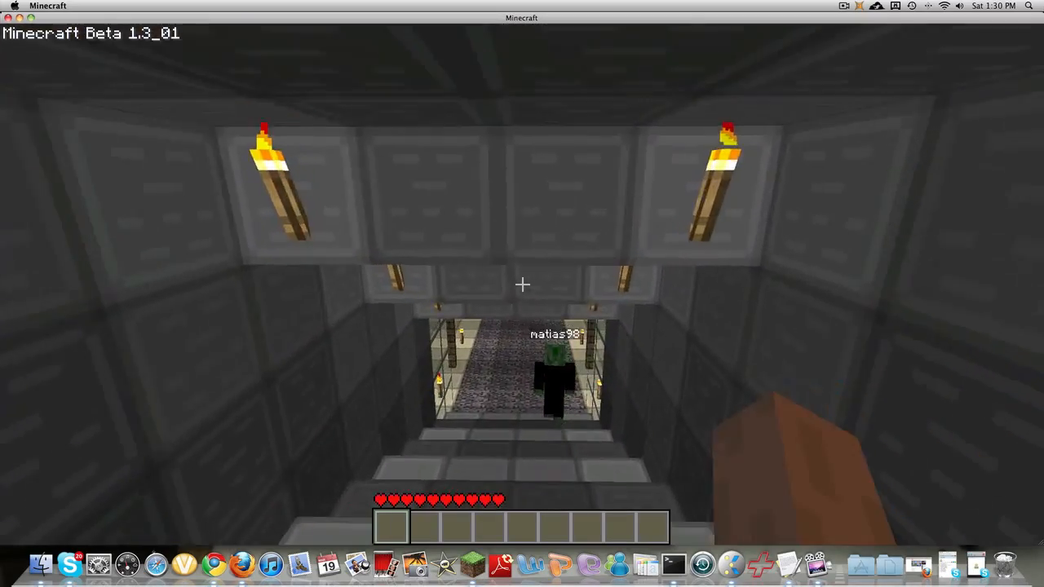
pyautogui.moveTo(522, 294)
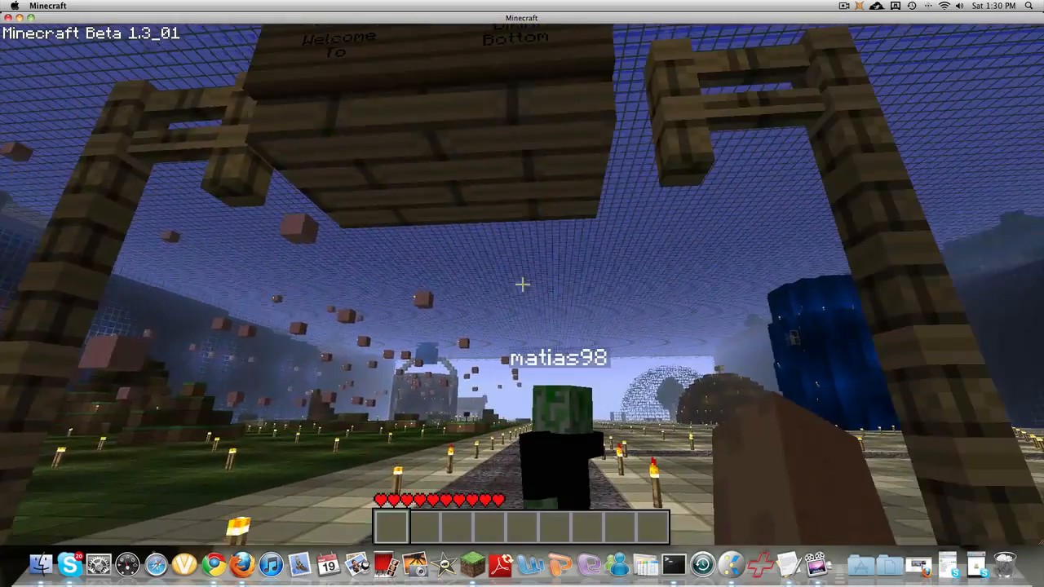
pyautogui.moveTo(522, 294)
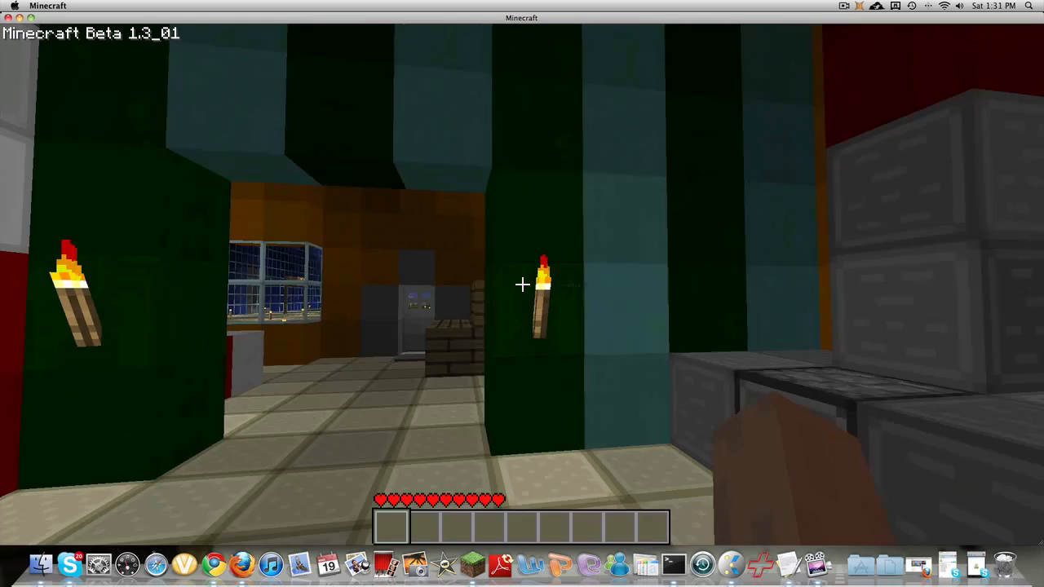
pyautogui.moveTo(522, 294)
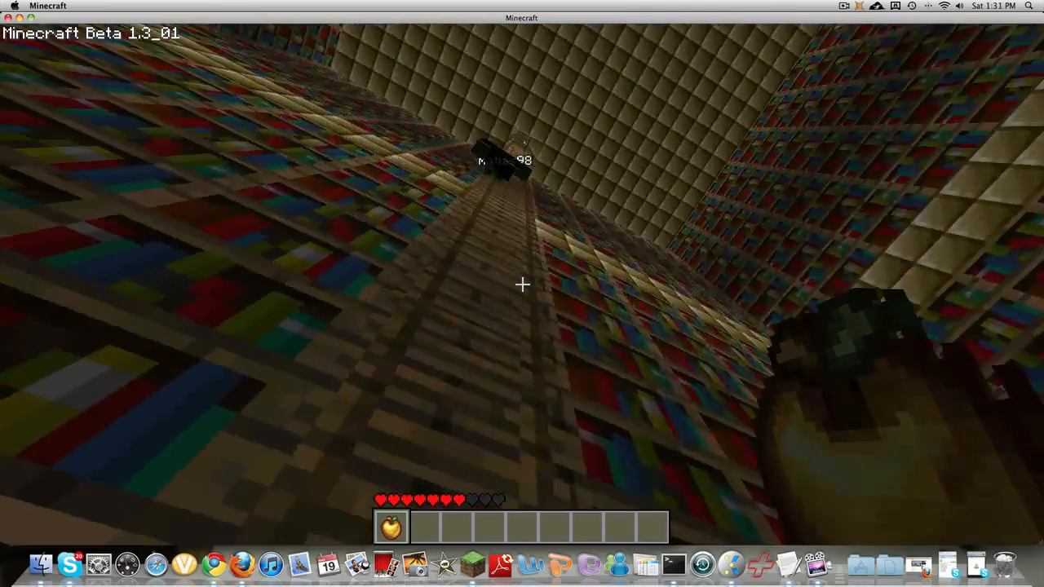
pyautogui.moveTo(522, 284)
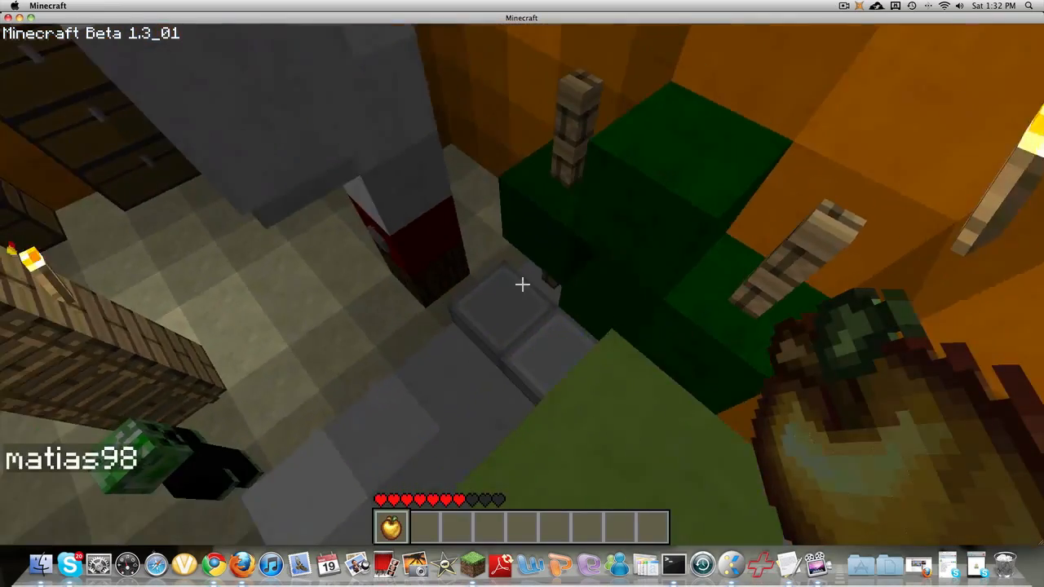
pyautogui.moveTo(522, 284)
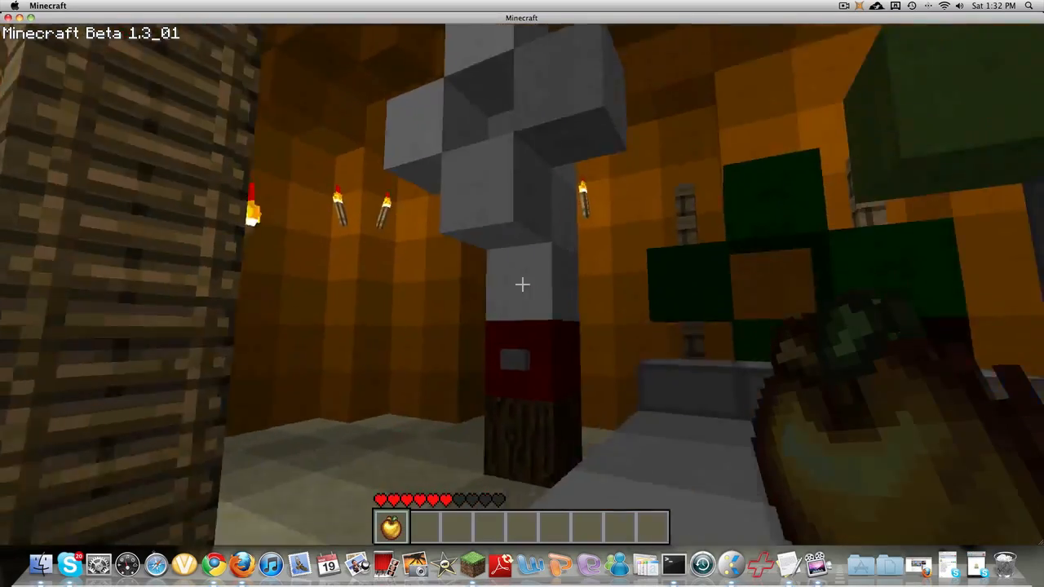
pyautogui.moveTo(522, 284)
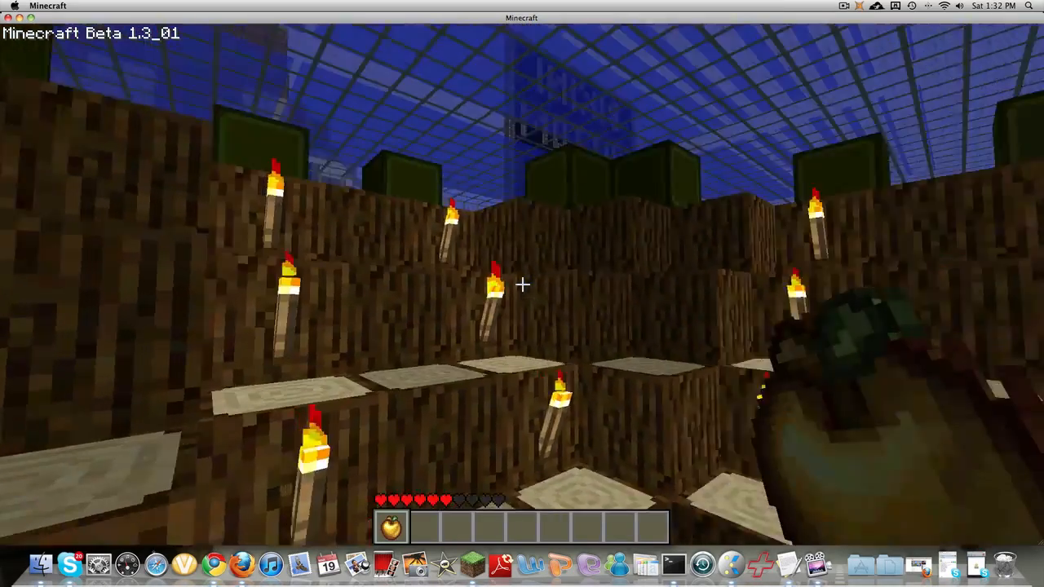
pyautogui.moveTo(523, 294)
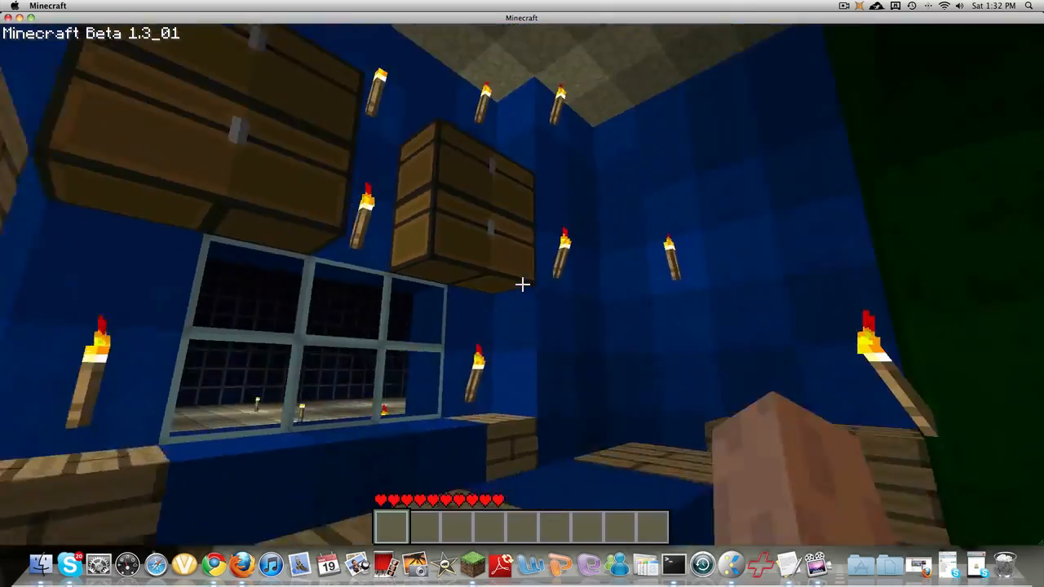
pyautogui.moveTo(522, 294)
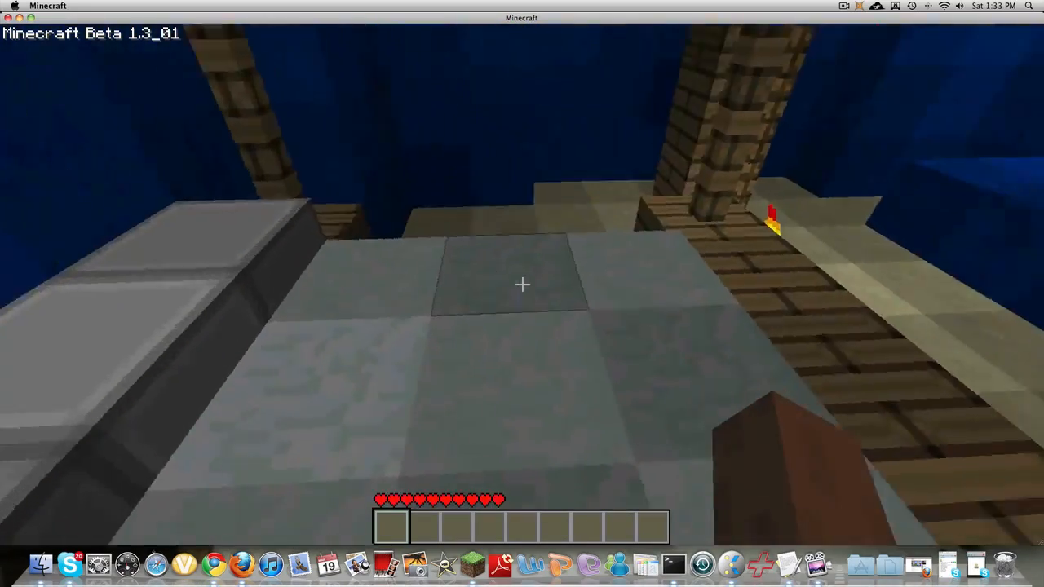
pyautogui.moveTo(523, 293)
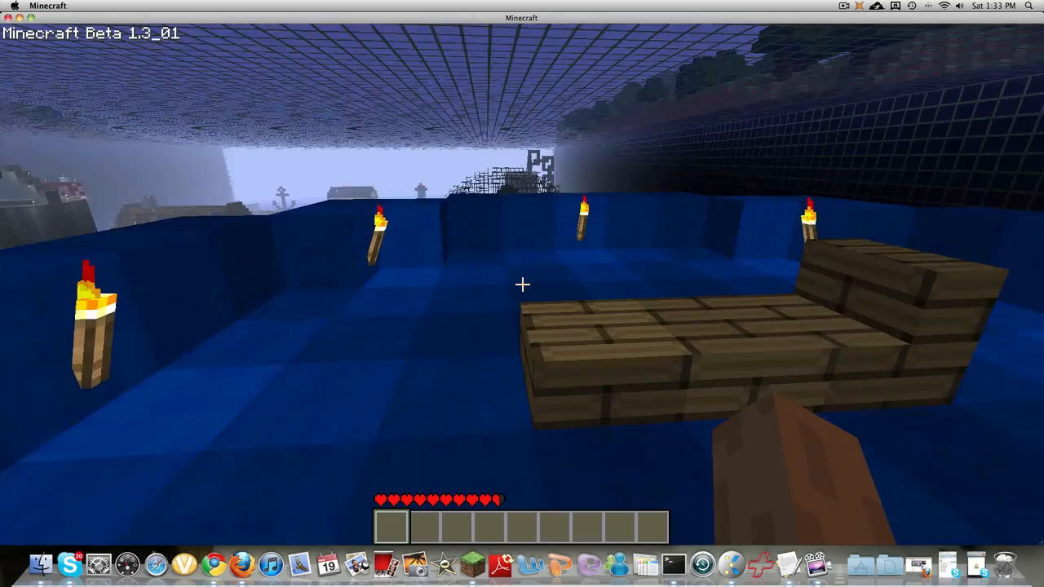
pyautogui.moveTo(523, 286)
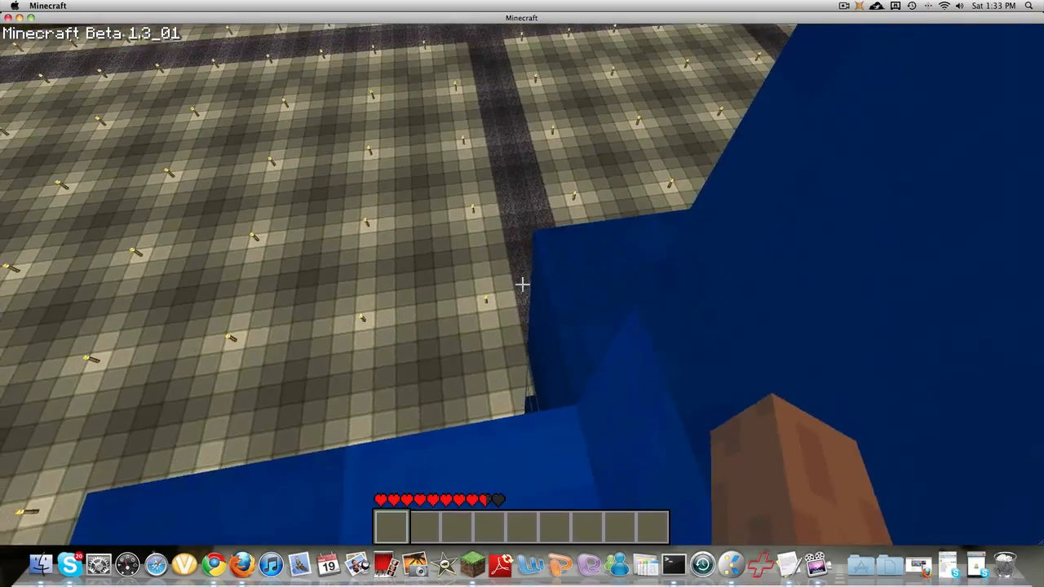
# Check the inventory briefly, then close it and return to the plaza view.
pyautogui.press('e')
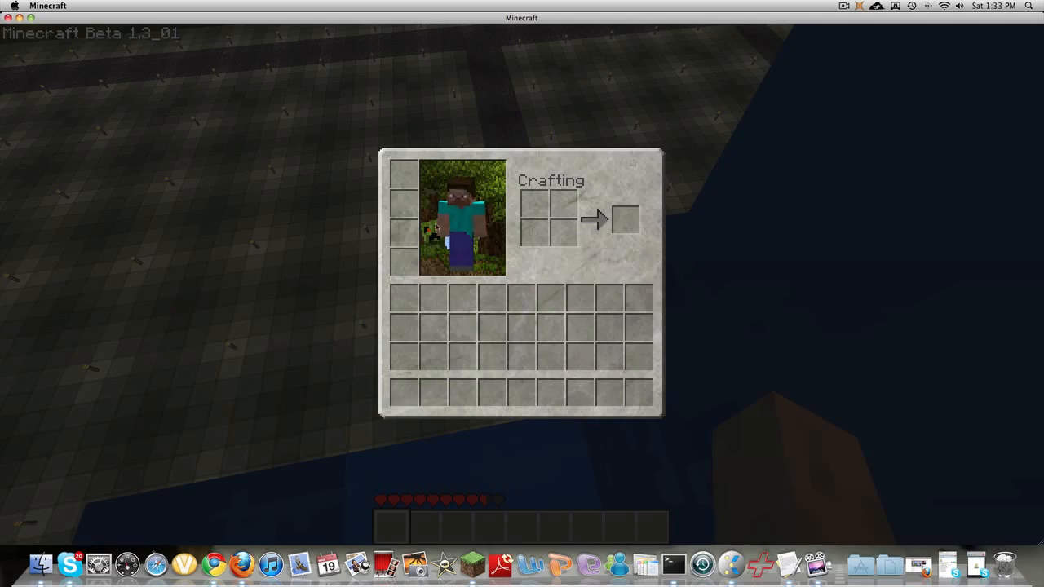
pyautogui.press('escape')
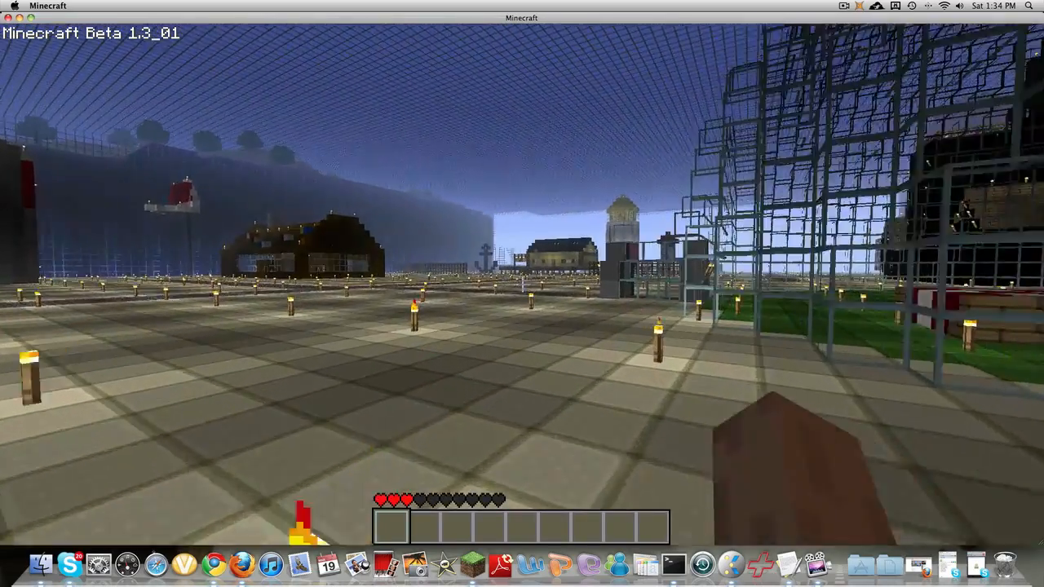
pyautogui.moveTo(523, 294)
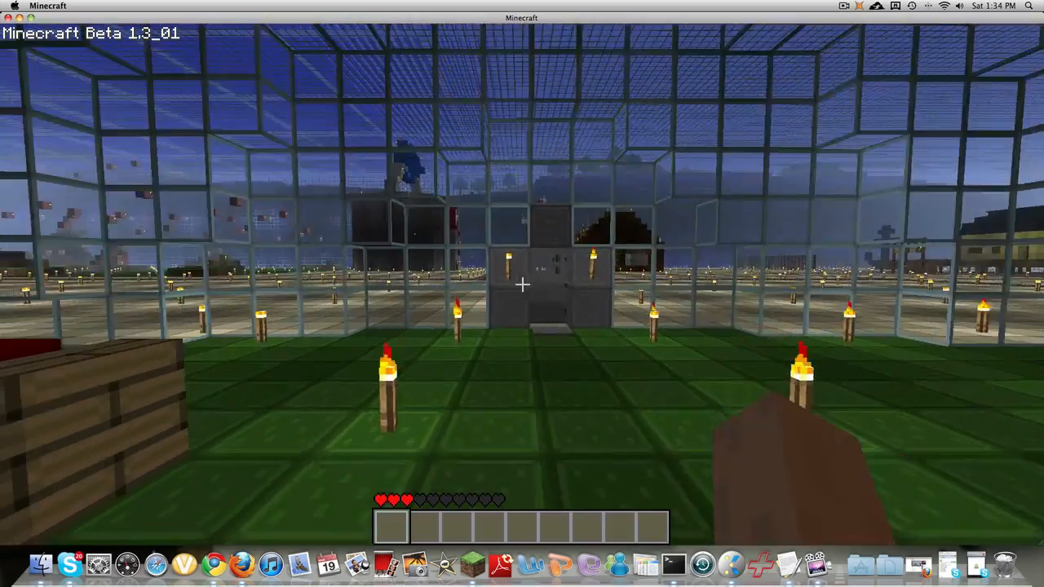
pyautogui.moveTo(522, 285)
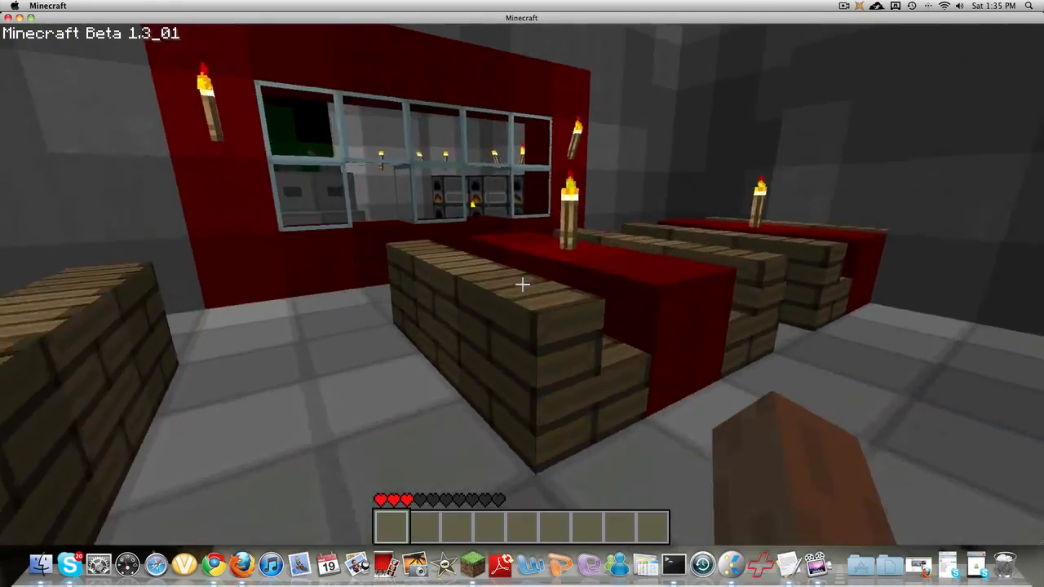
pyautogui.moveTo(522, 284)
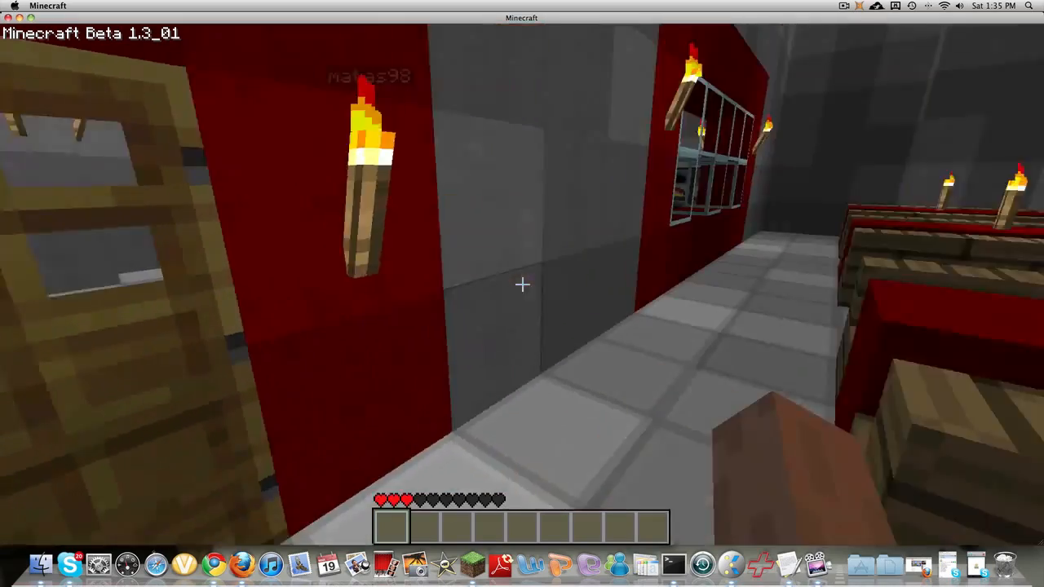
pyautogui.moveTo(522, 286)
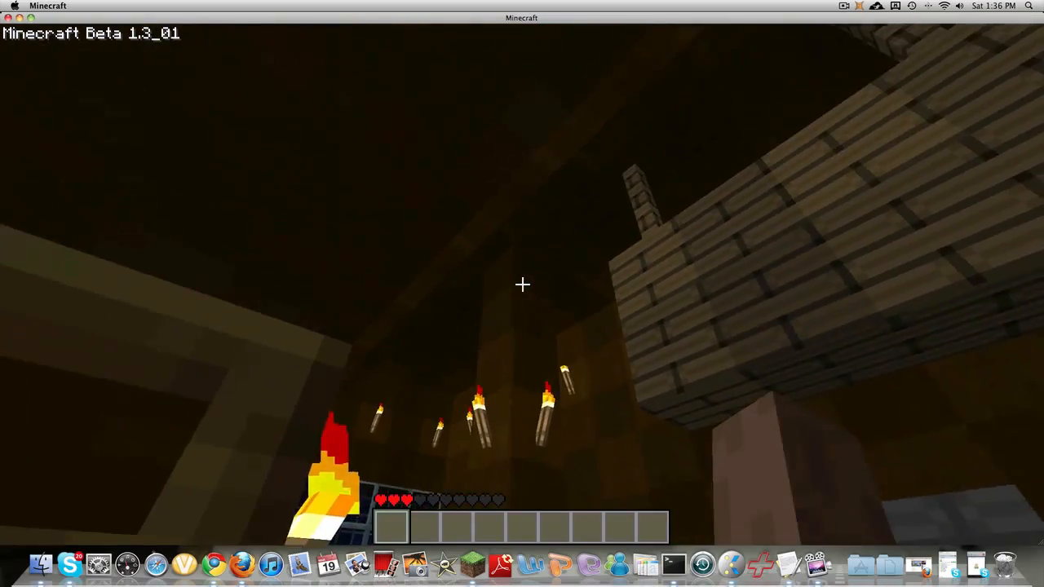
pyautogui.moveTo(522, 284)
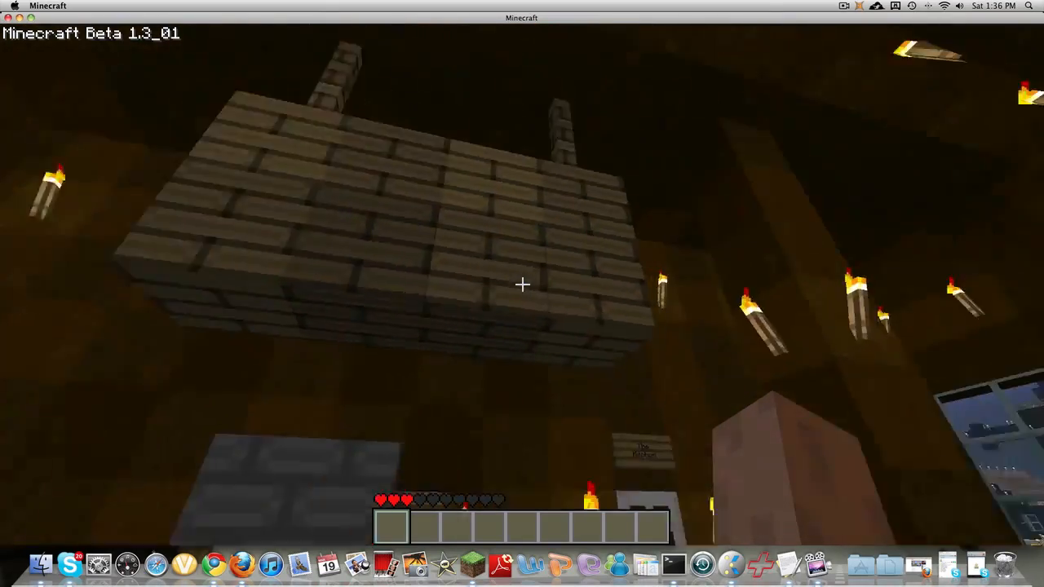
pyautogui.moveTo(522, 284)
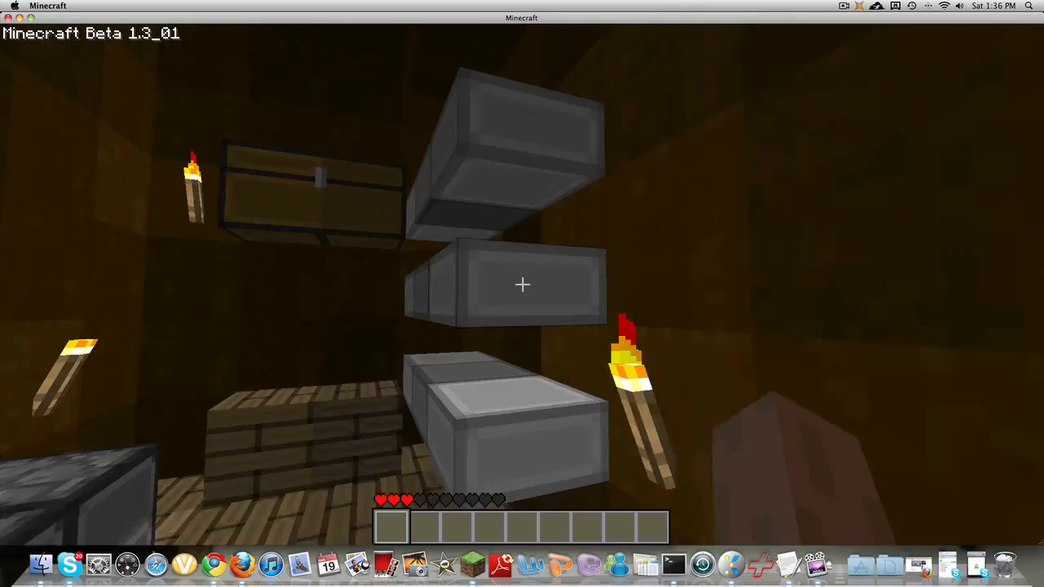
pyautogui.moveTo(522, 285)
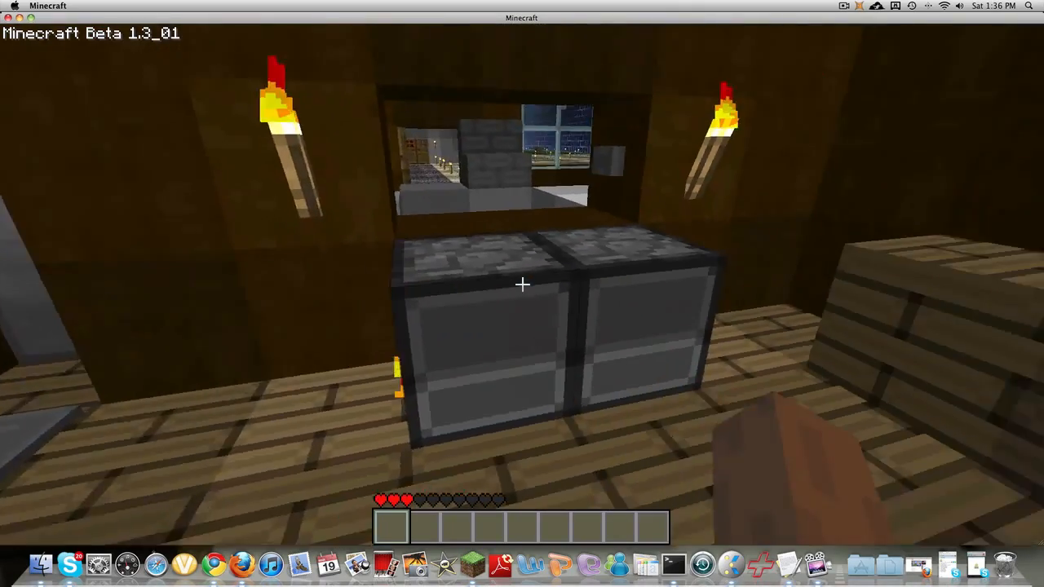
pyautogui.moveTo(522, 293)
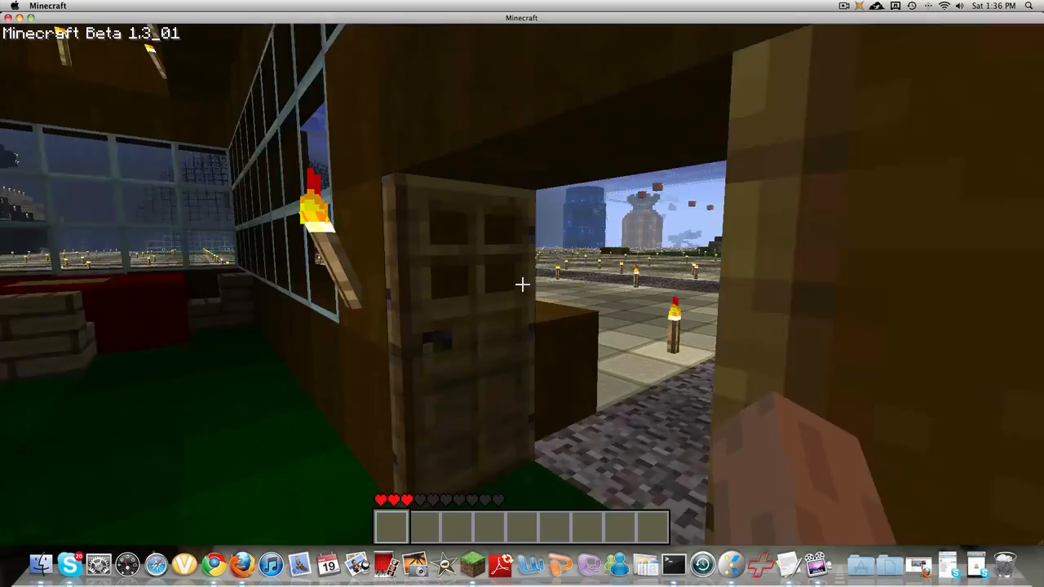
pyautogui.moveTo(522, 285)
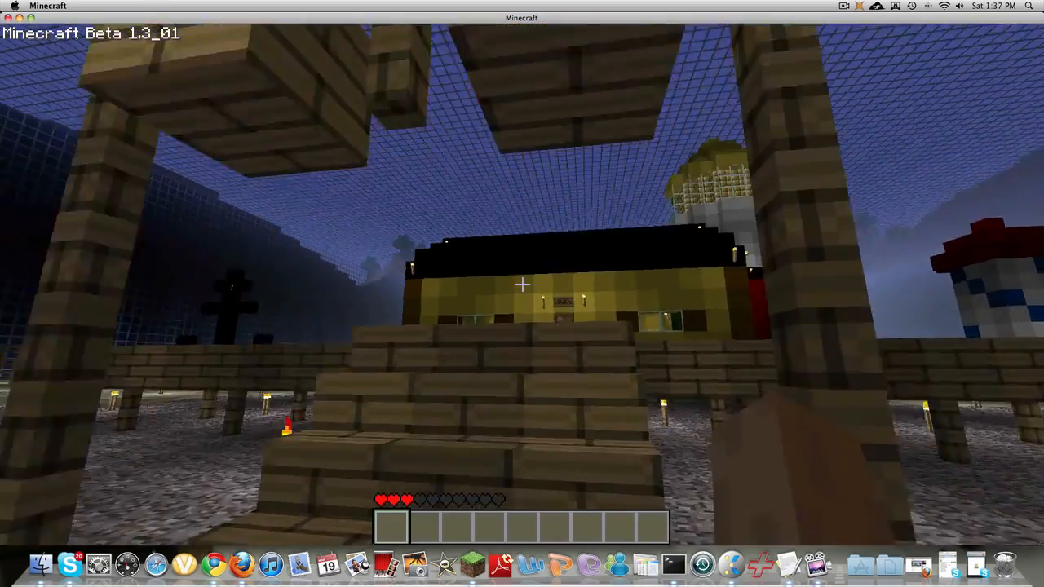
pyautogui.moveTo(522, 293)
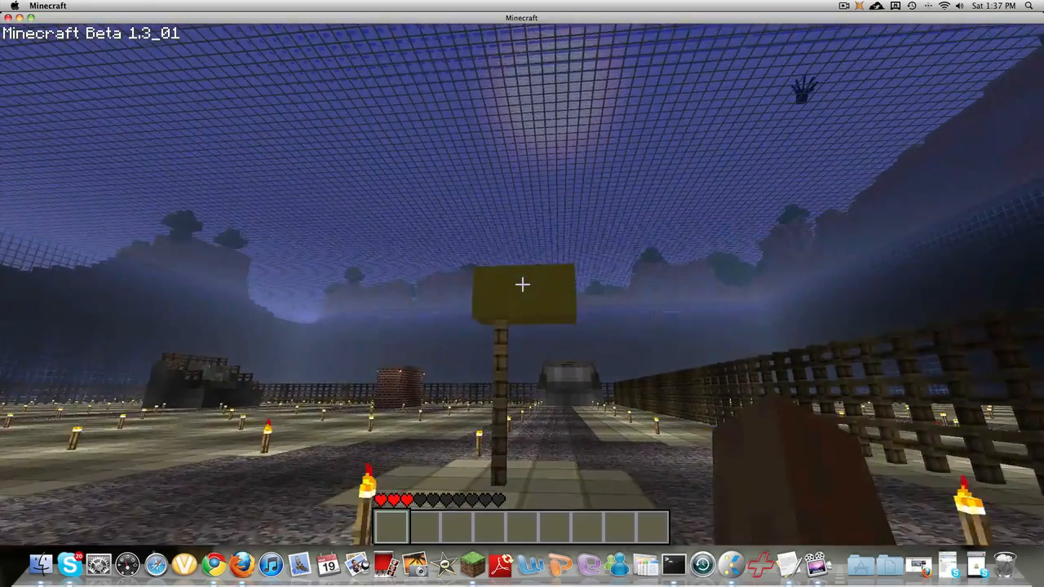
pyautogui.moveTo(523, 286)
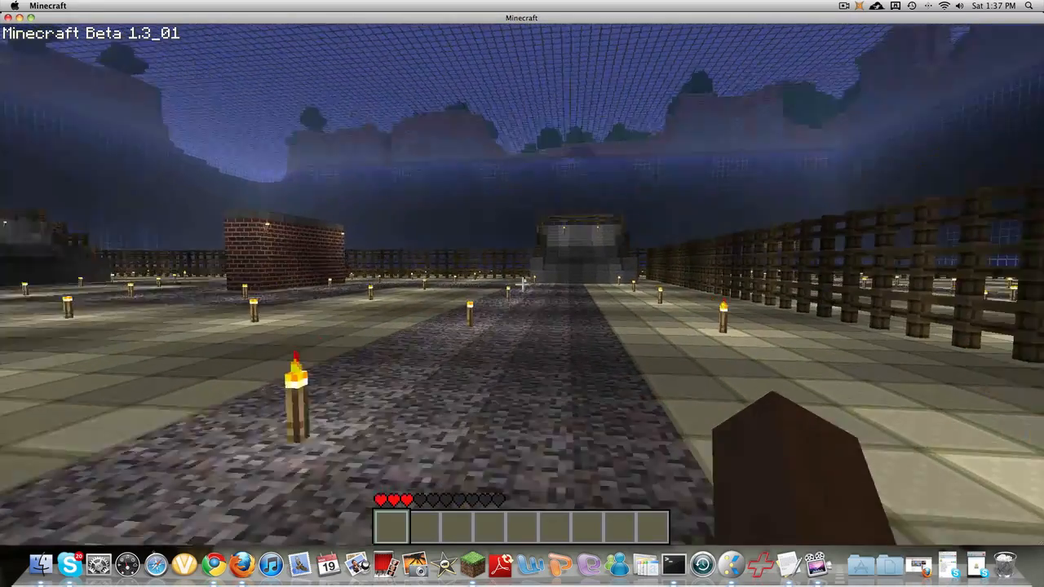
pyautogui.moveTo(522, 294)
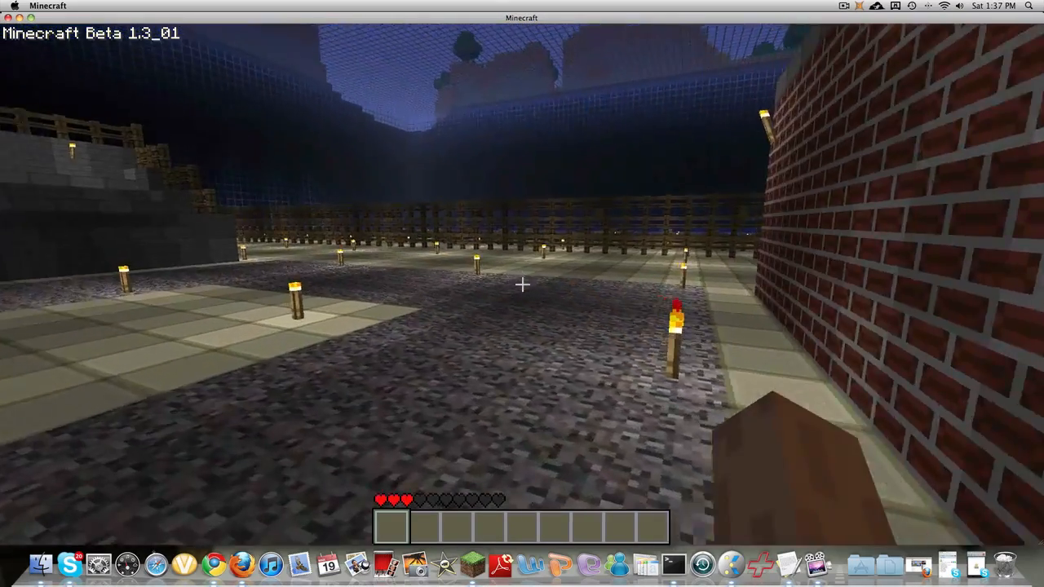
pyautogui.moveTo(522, 286)
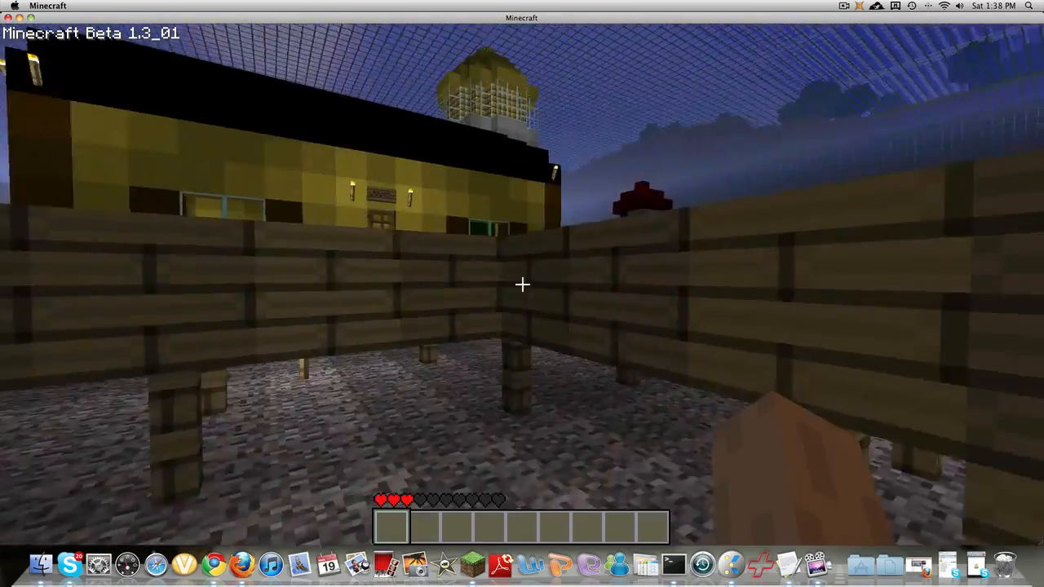
pyautogui.moveTo(522, 284)
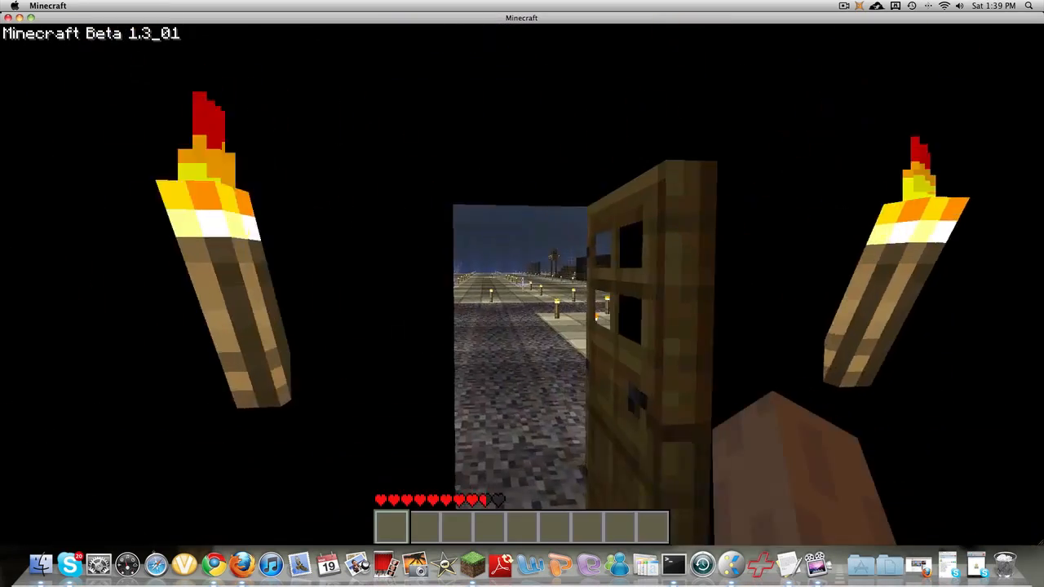
pyautogui.moveTo(522, 285)
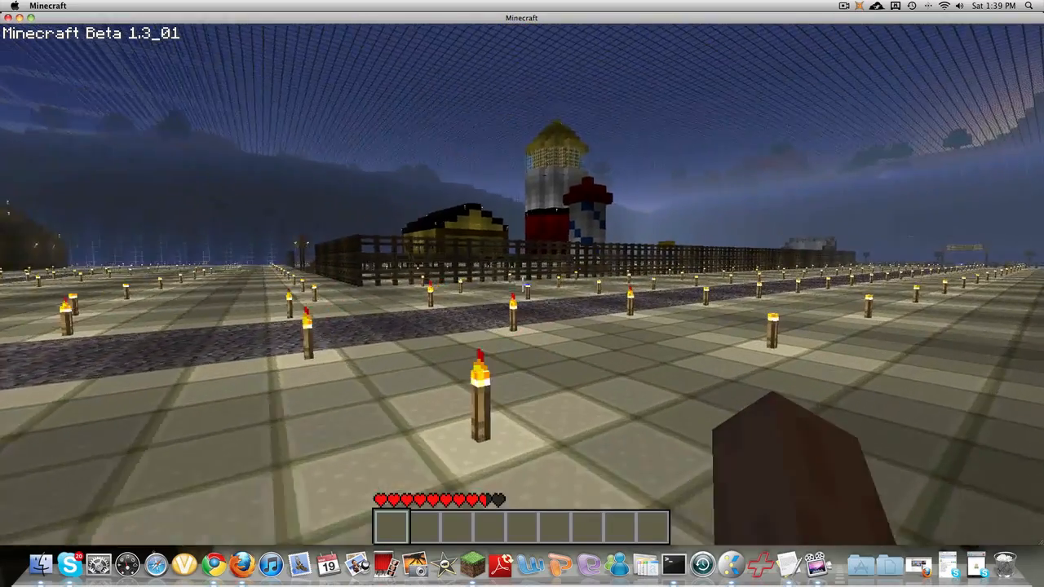
pyautogui.moveTo(522, 293)
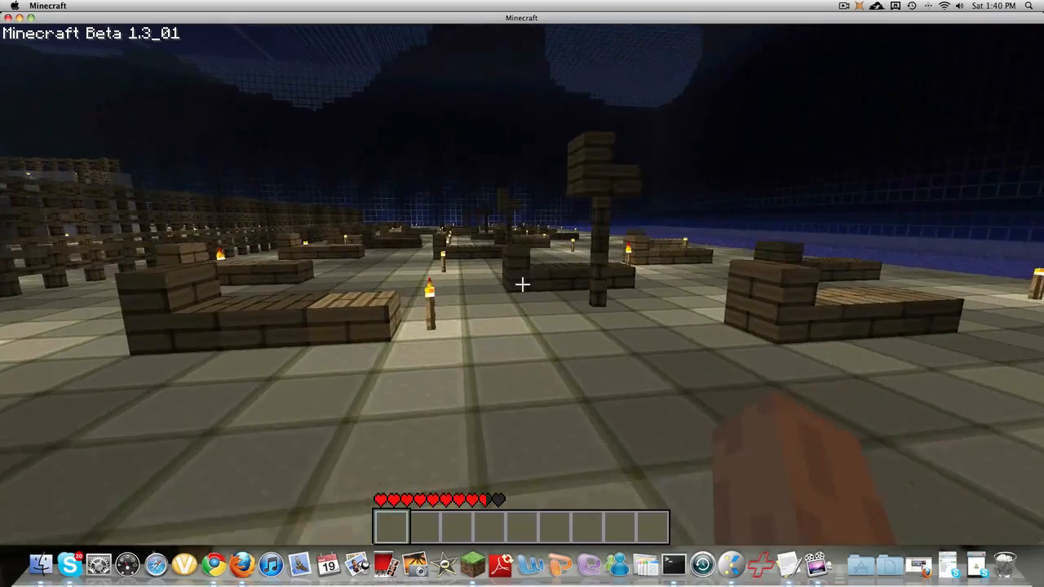
pyautogui.moveTo(522, 293)
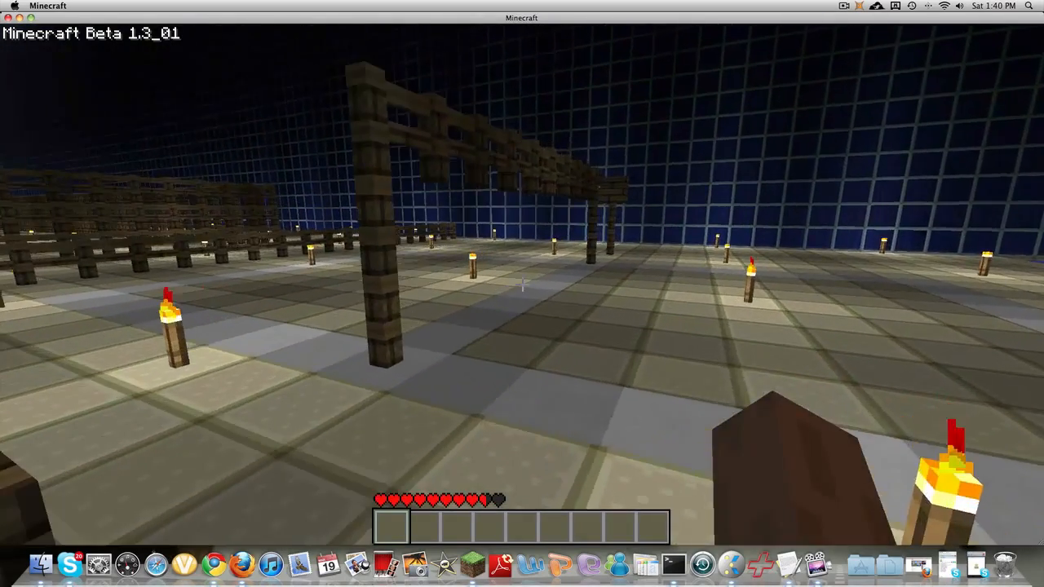
pyautogui.moveTo(522, 294)
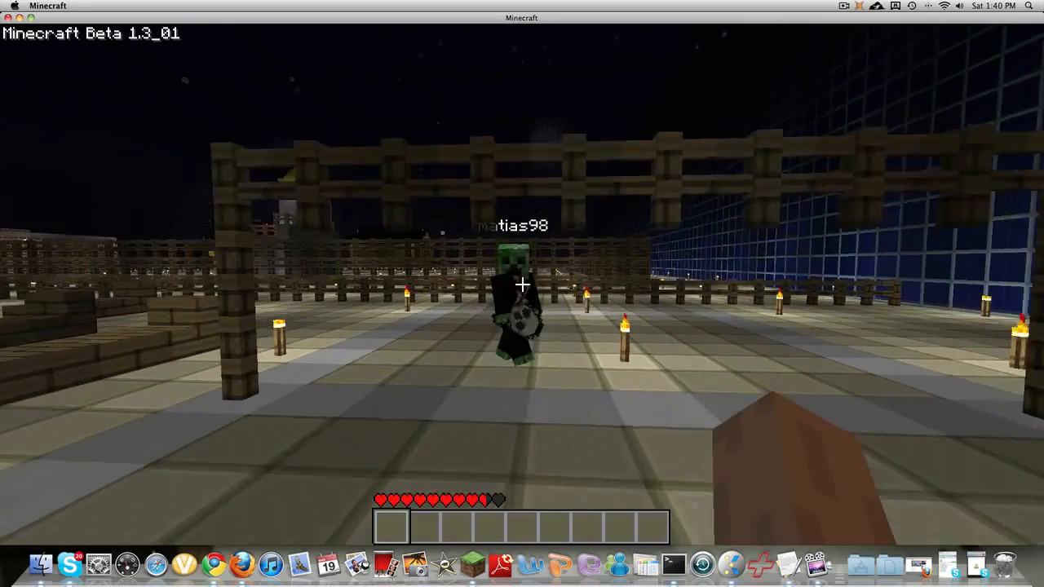
pyautogui.moveTo(522, 286)
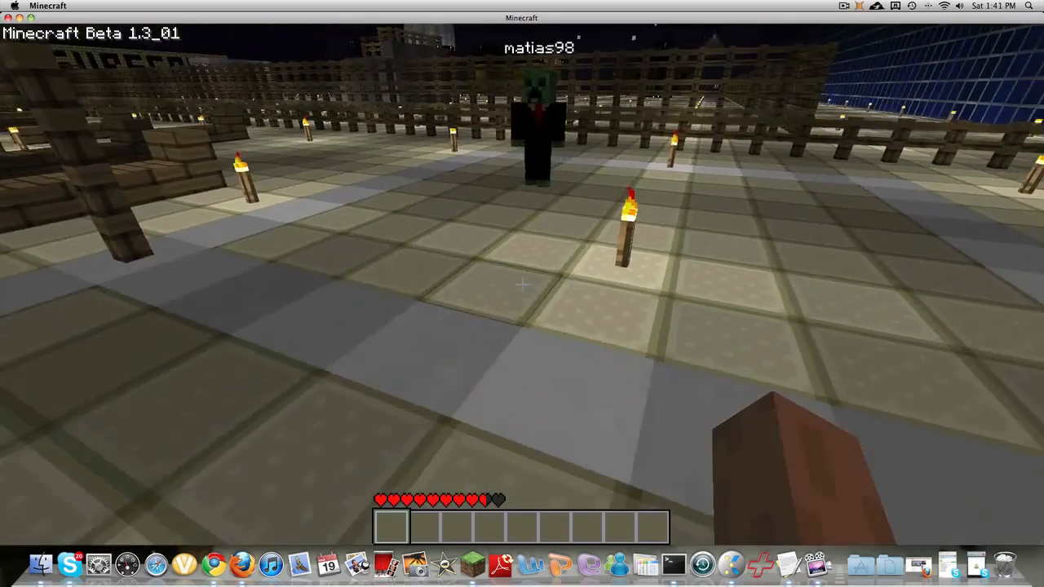
pyautogui.moveTo(522, 294)
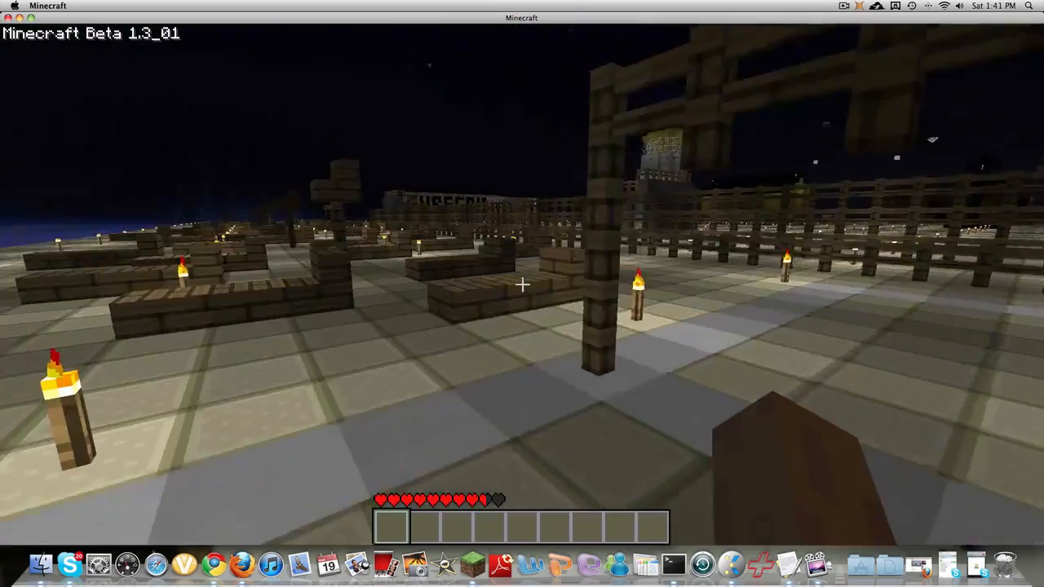
pyautogui.moveTo(522, 285)
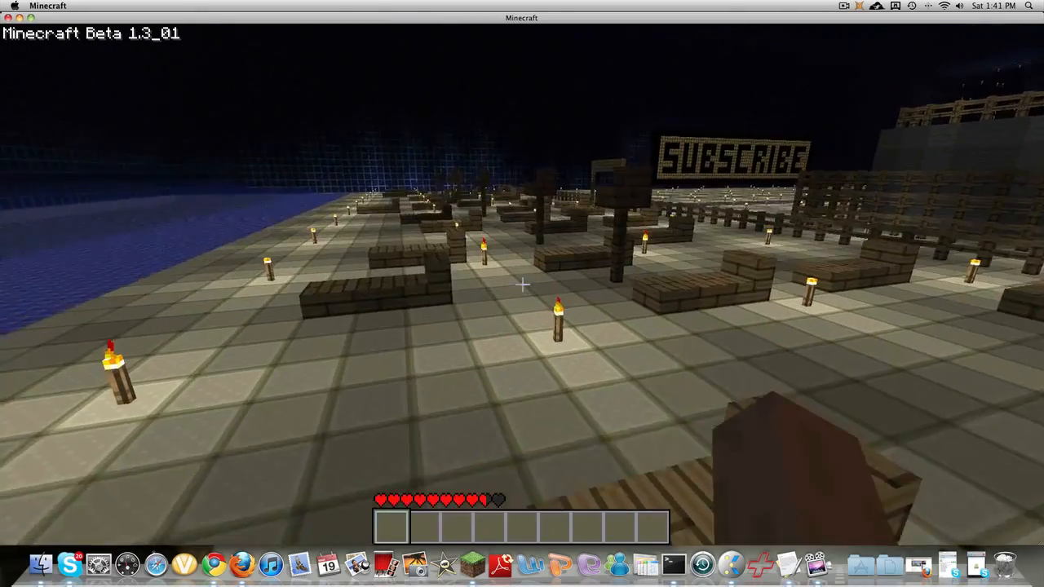
pyautogui.moveTo(522, 293)
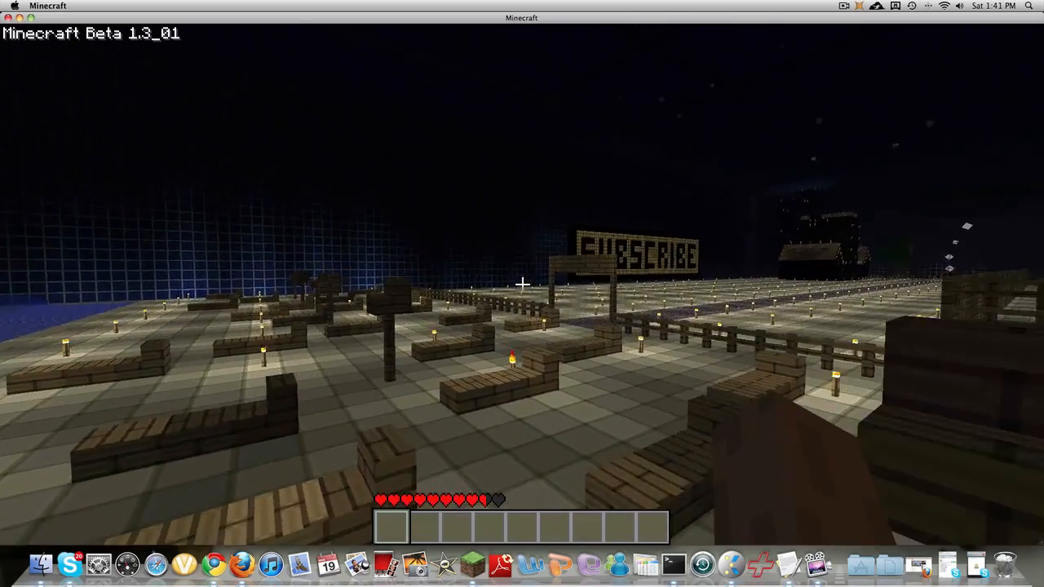
pyautogui.moveTo(522, 293)
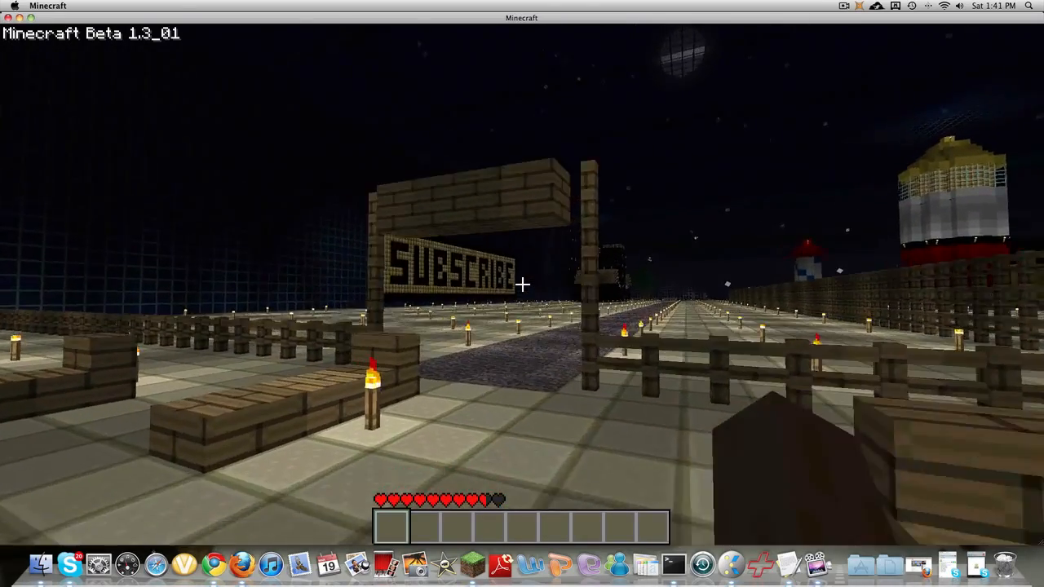
pyautogui.moveTo(522, 294)
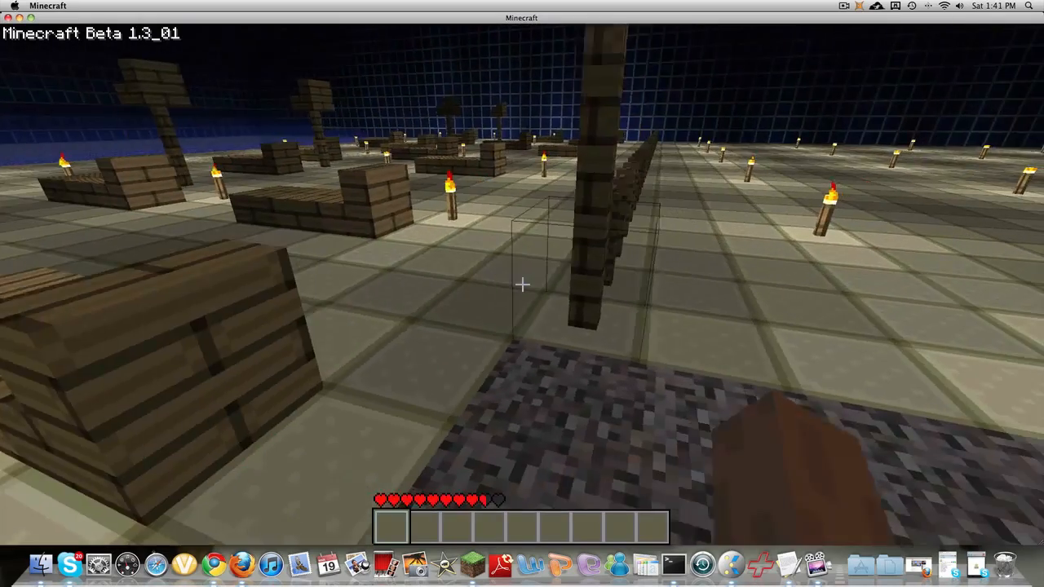